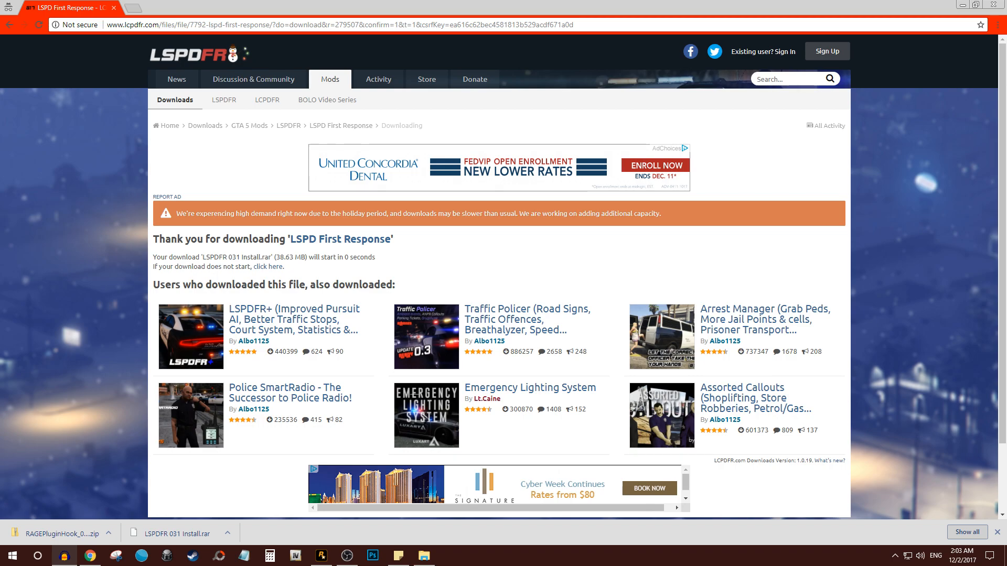
{"action": "mouse_move", "coordinate": [238, 114]}
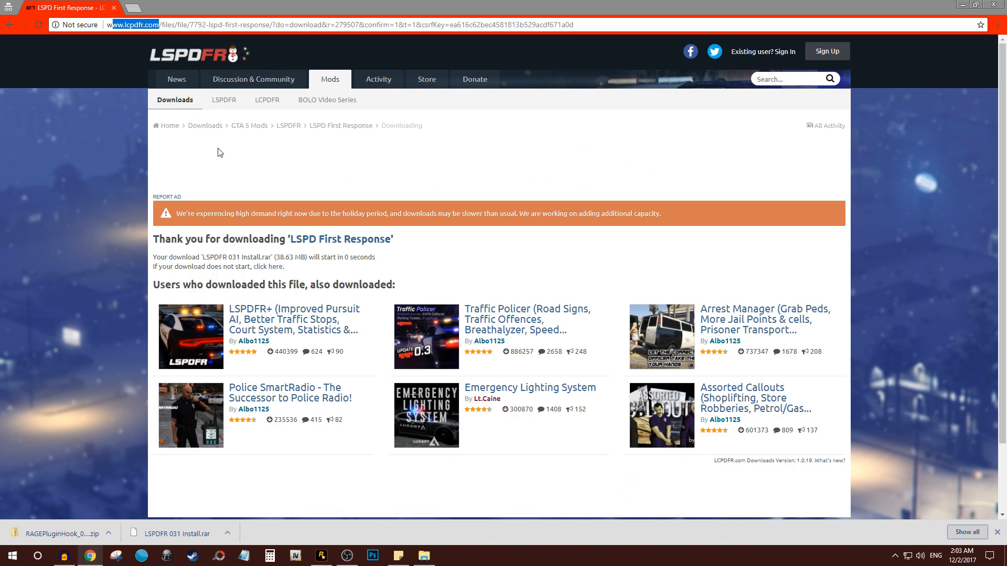
- Edit the LCPDFR.com address bar URL to lcpdfr.com/downloads/
{"action": "left_click", "coordinate": [160, 24]}
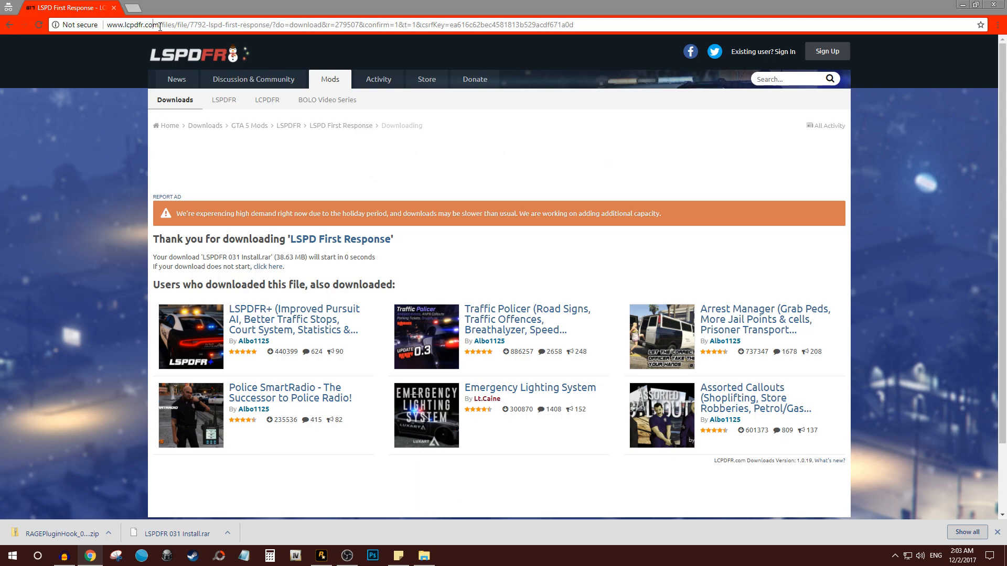
{"action": "double_click", "coordinate": [131, 24]}
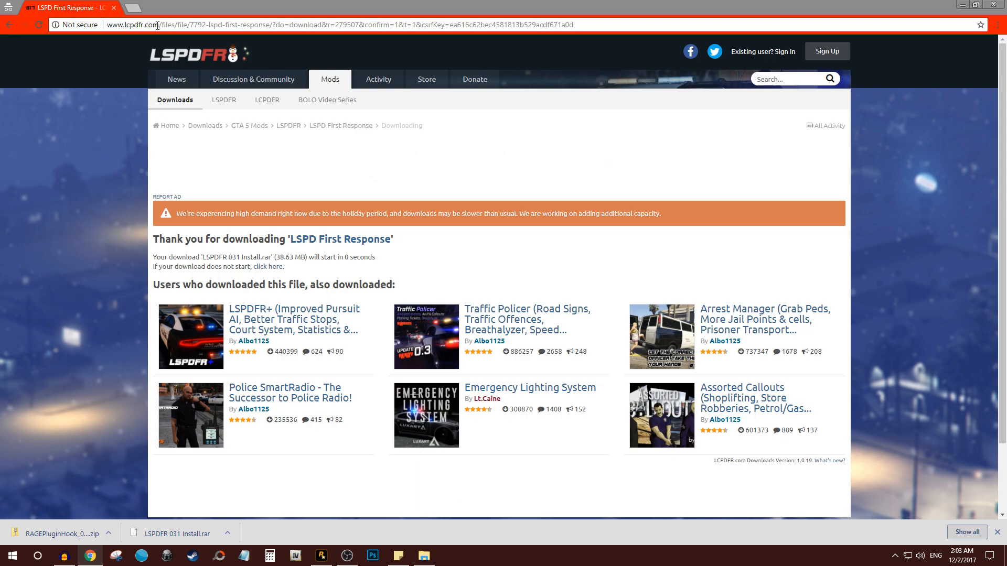
{"action": "mouse_move", "coordinate": [315, 100]}
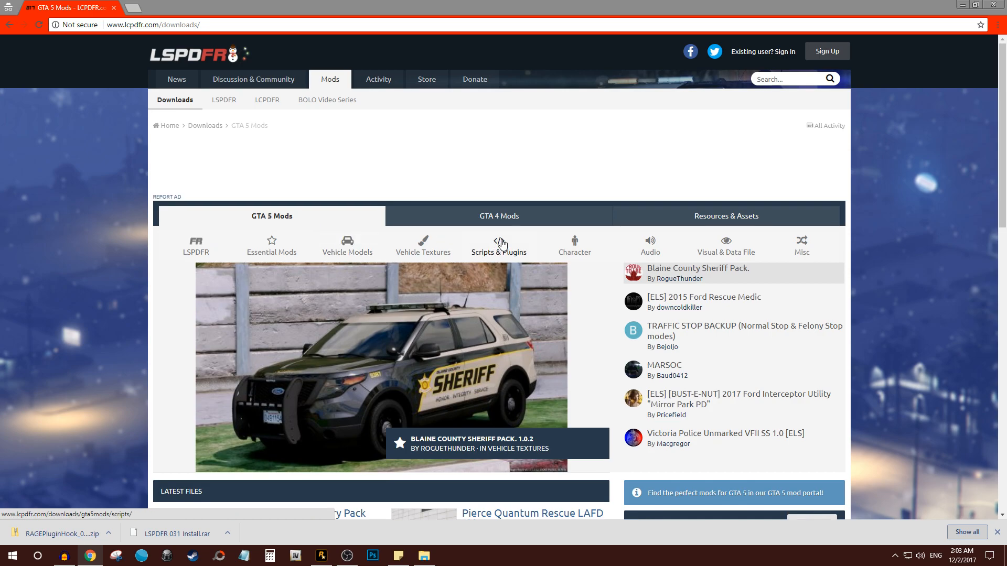
- Open the GTA 5 Scripts & Plugins category and scroll through its 224 files
{"action": "left_click", "coordinate": [498, 239]}
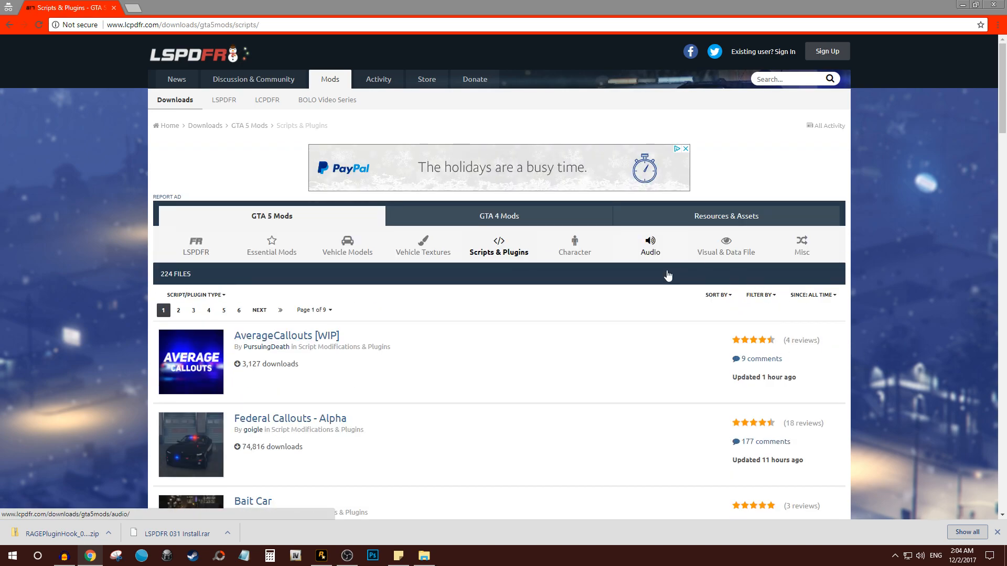
{"action": "scroll", "scroll_direction": "down", "scroll_amount": 3}
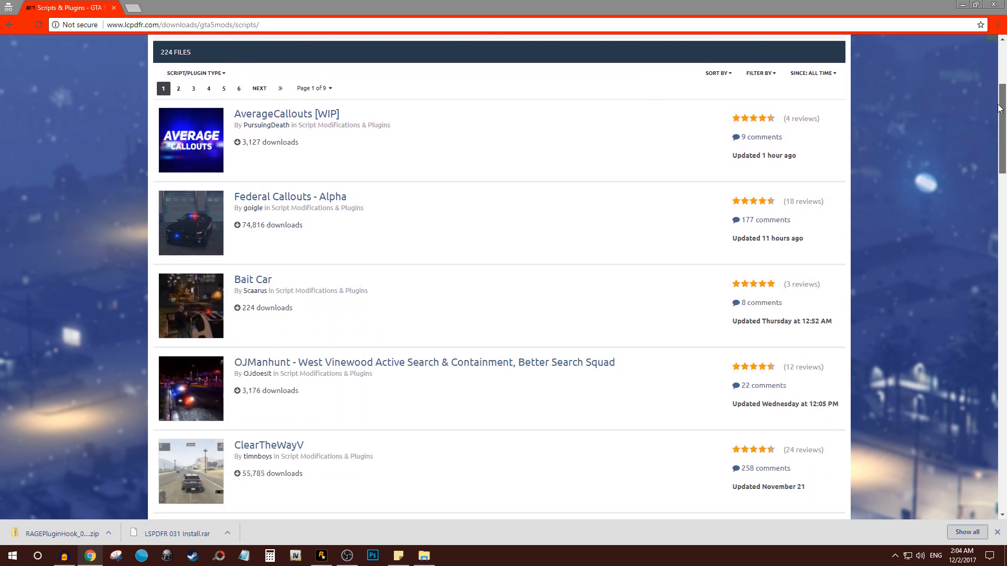
{"action": "scroll", "scroll_direction": "down", "scroll_amount": 3}
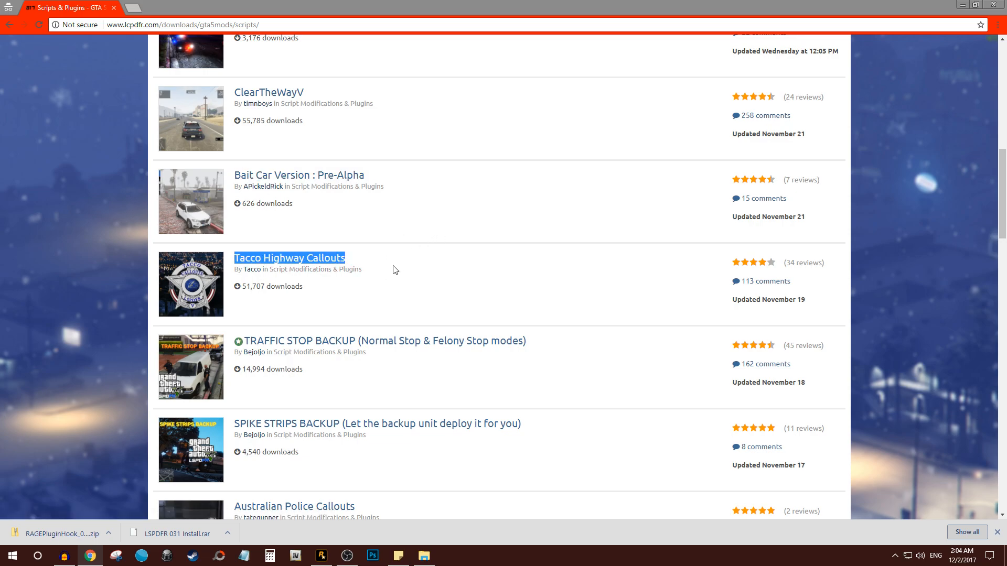
{"action": "scroll", "scroll_direction": "down", "scroll_amount": 3}
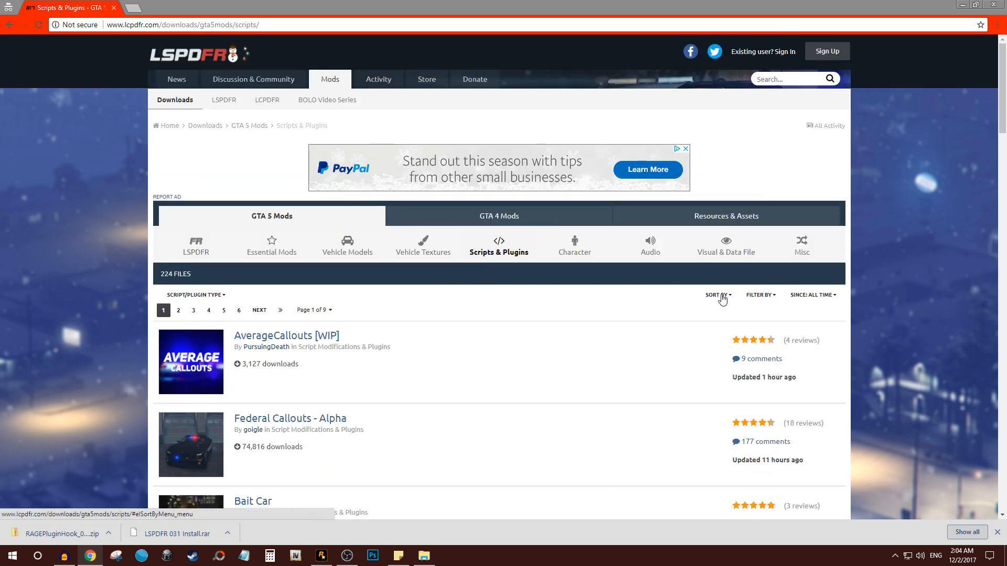
- Sort the Scripts & Plugins listing by Most Downloaded
{"action": "left_click", "coordinate": [717, 294]}
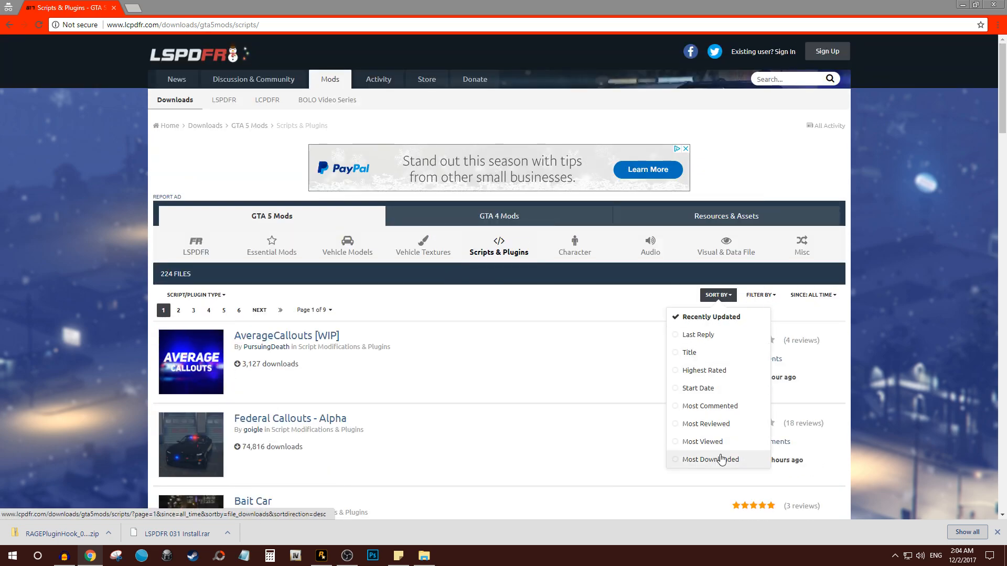
{"action": "left_click", "coordinate": [708, 459]}
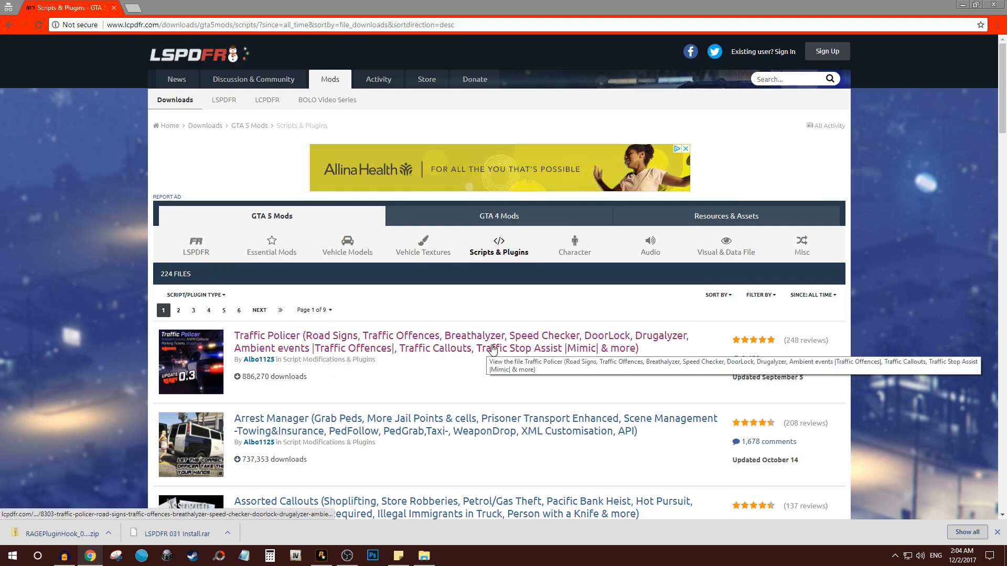
{"action": "mouse_move", "coordinate": [3, 366]}
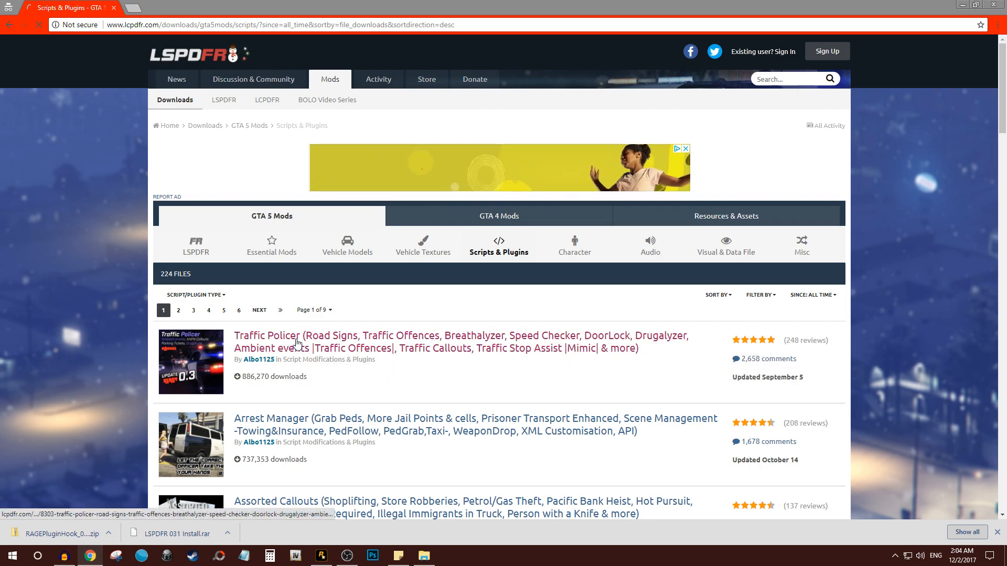
- Agree to the download terms and download the Traffic Policer 6.13.7.0 zip for MinRPH 0.51
{"action": "left_click", "coordinate": [295, 341]}
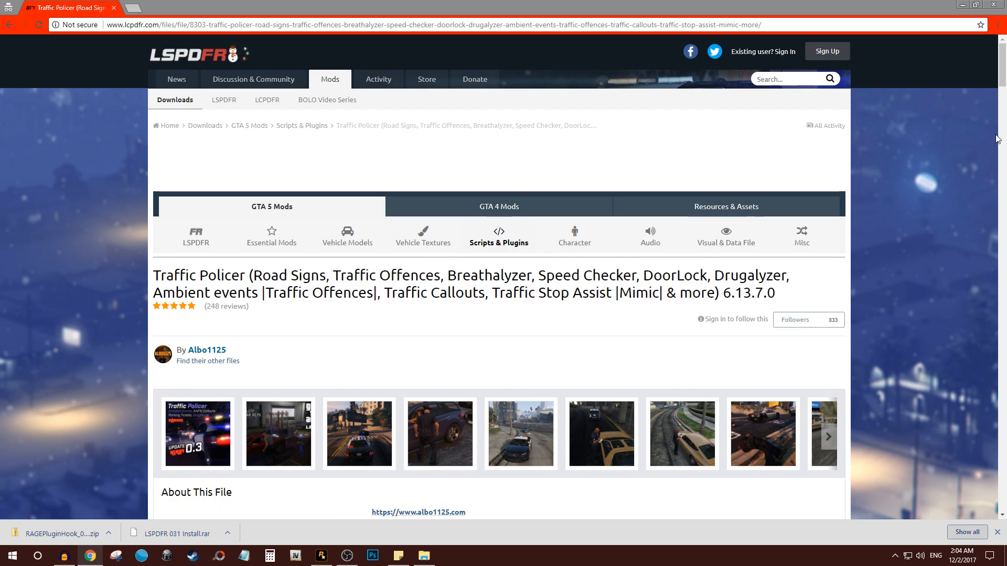
{"action": "scroll", "scroll_direction": "down", "scroll_amount": 3}
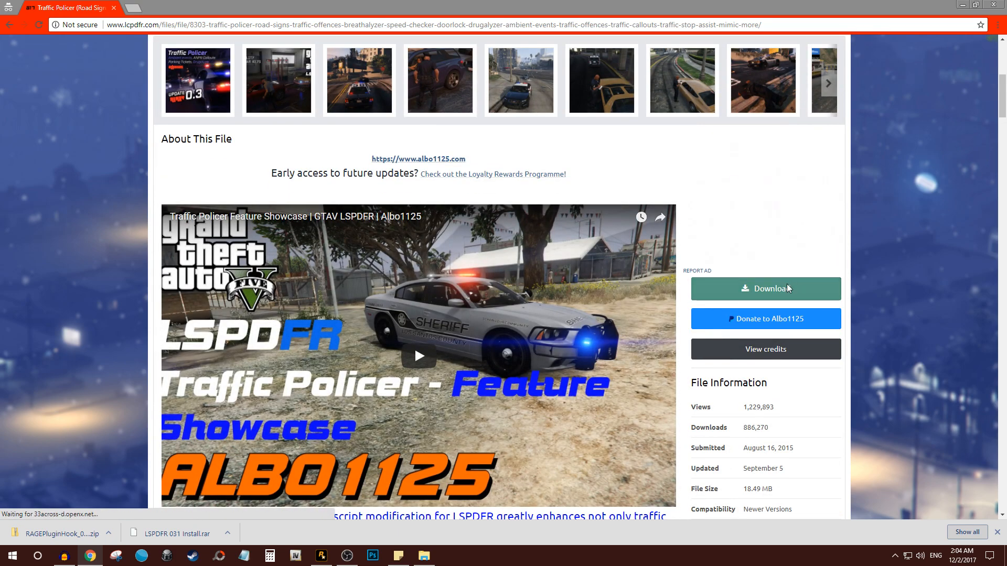
{"action": "left_click", "coordinate": [765, 288]}
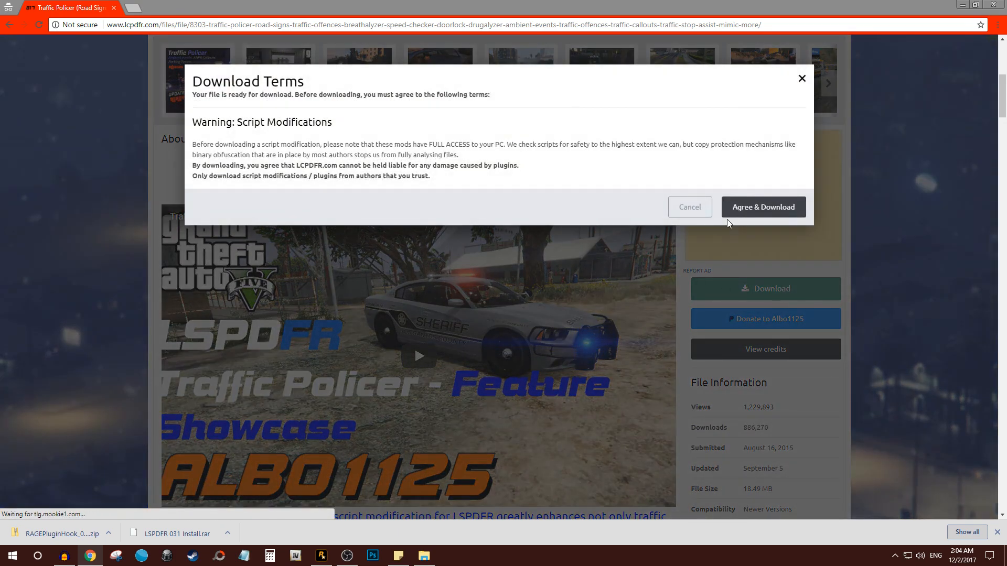
{"action": "left_click", "coordinate": [763, 206]}
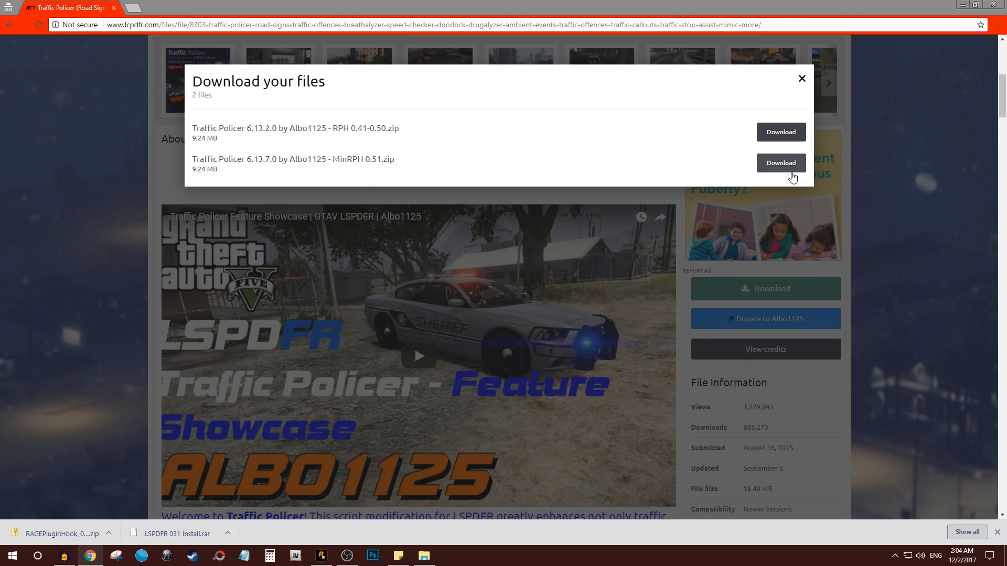
{"action": "left_click", "coordinate": [780, 163]}
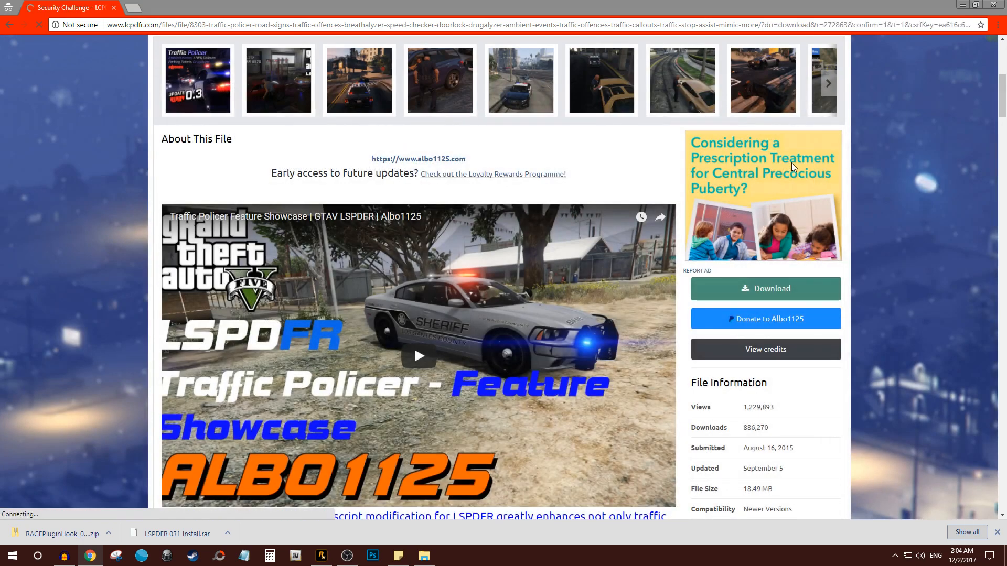
{"action": "left_click", "coordinate": [764, 288]}
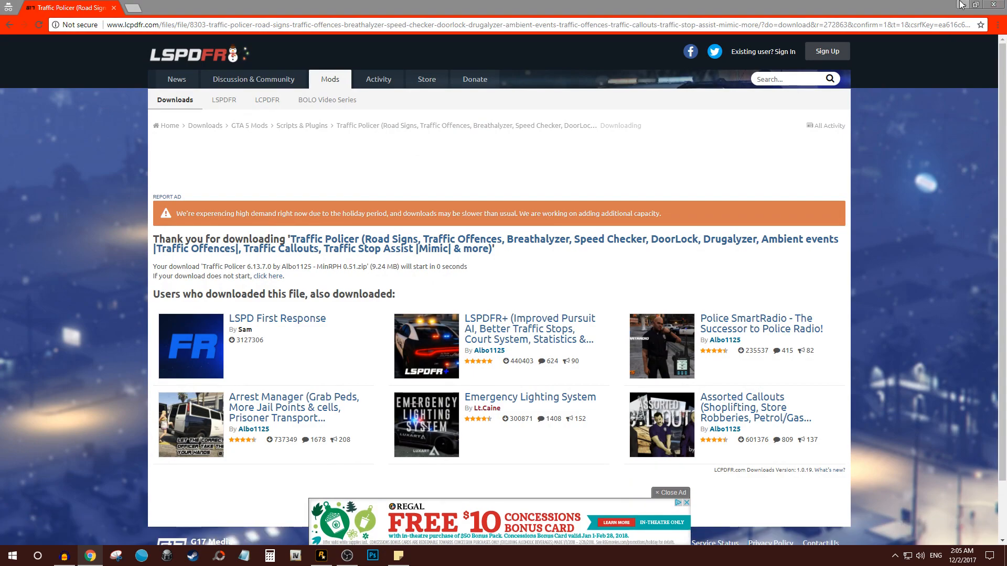
- Extract the Traffic Policer zip with 7-Zip Extract Here and open the extracted folder
{"action": "right_click", "coordinate": [16, 68]}
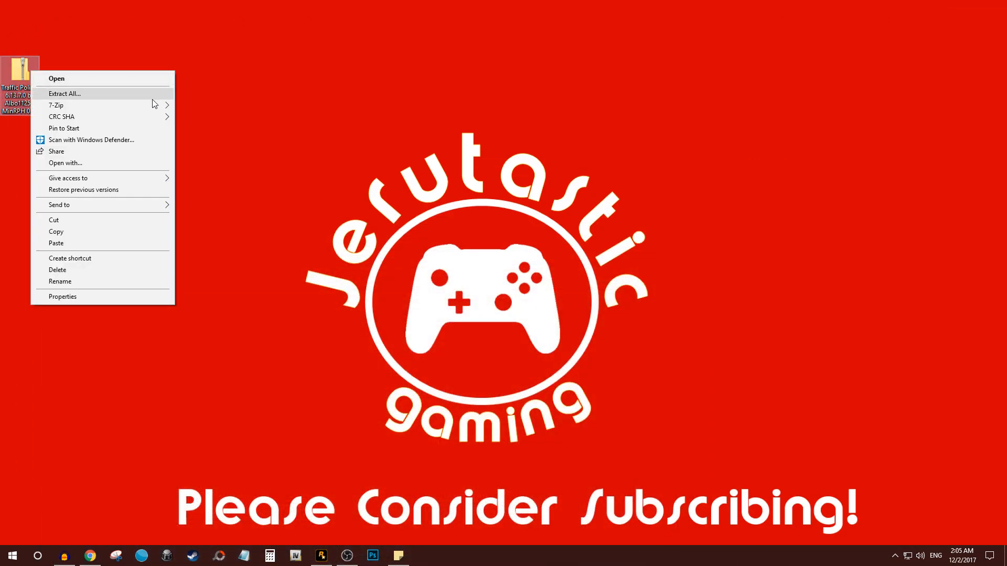
{"action": "mouse_move", "coordinate": [57, 105]}
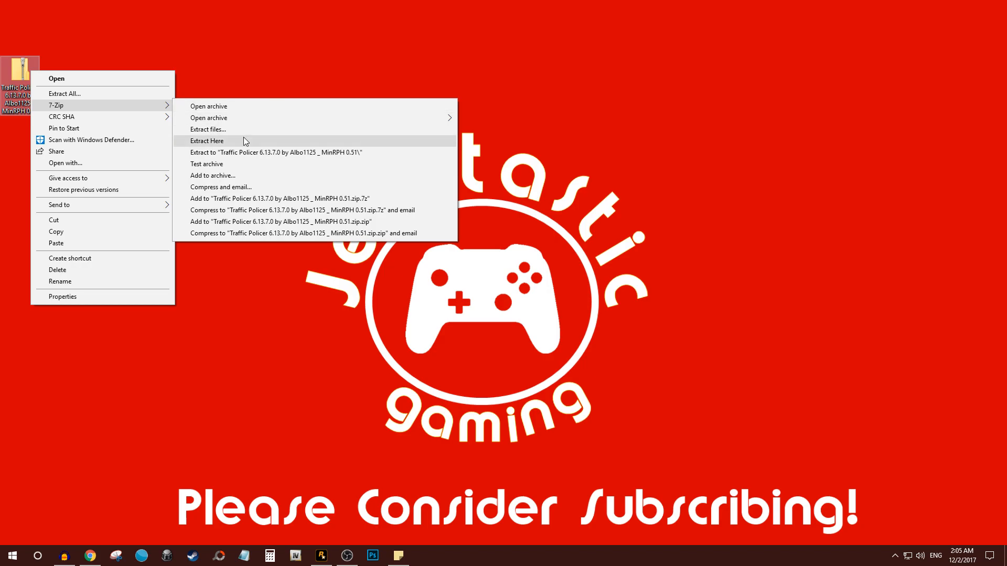
{"action": "left_click", "coordinate": [207, 140]}
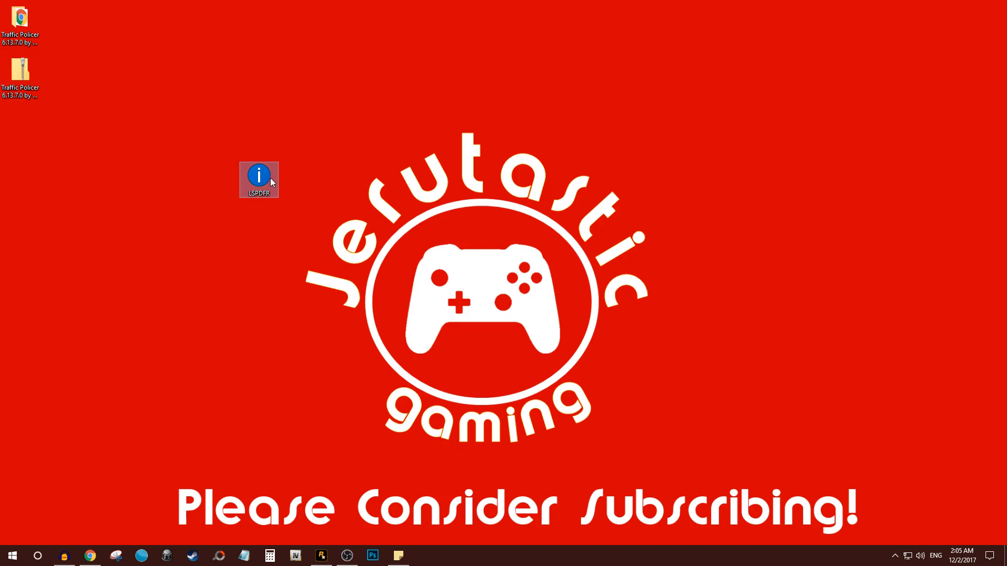
{"action": "double_click", "coordinate": [259, 176]}
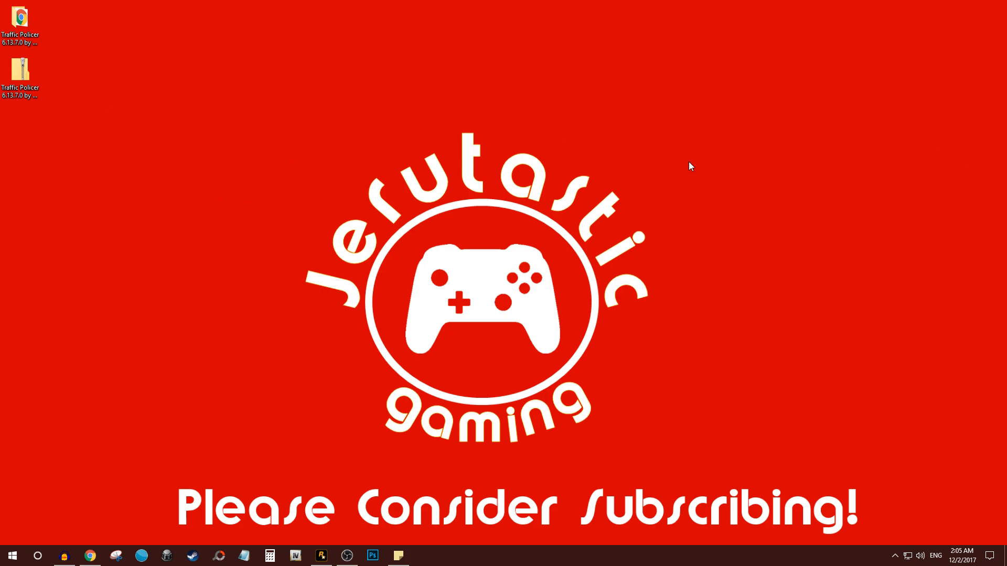
{"action": "left_click", "coordinate": [20, 19]}
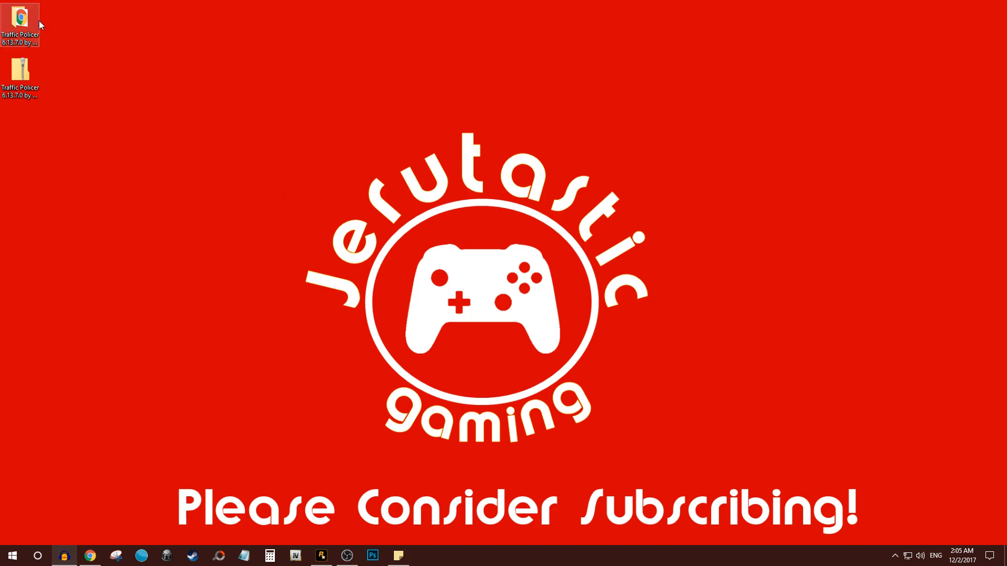
{"action": "left_click", "coordinate": [20, 21]}
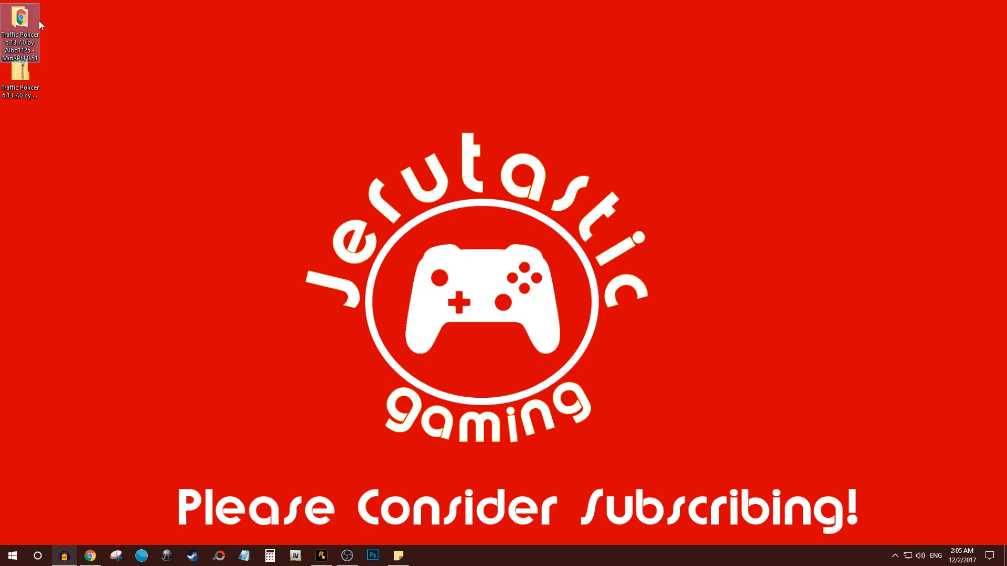
{"action": "double_click", "coordinate": [20, 69]}
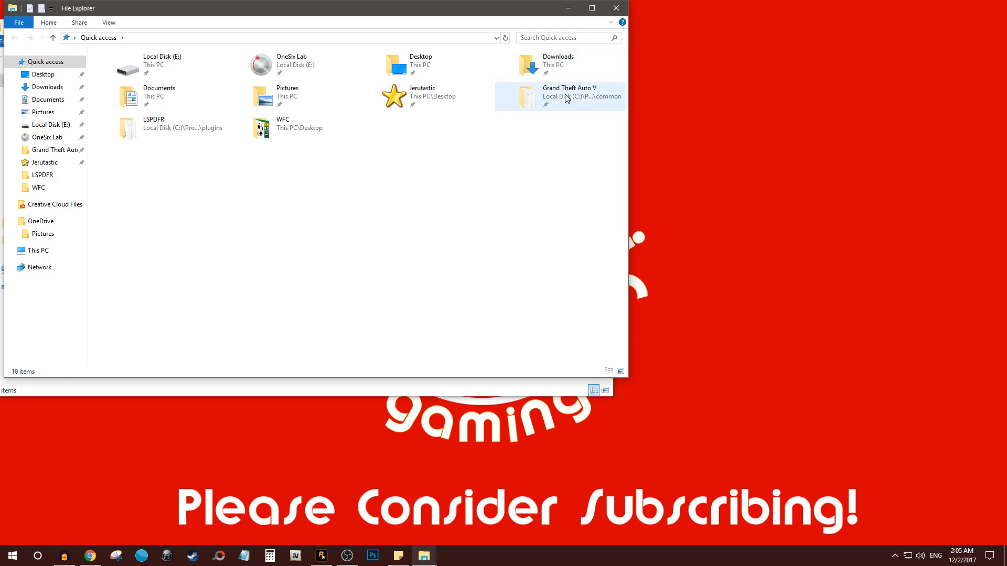
- Move Albo1125.Common.dll and RAGENativeUI.dll into the Grand Theft Auto V folder, replacing existing files
{"action": "double_click", "coordinate": [567, 96]}
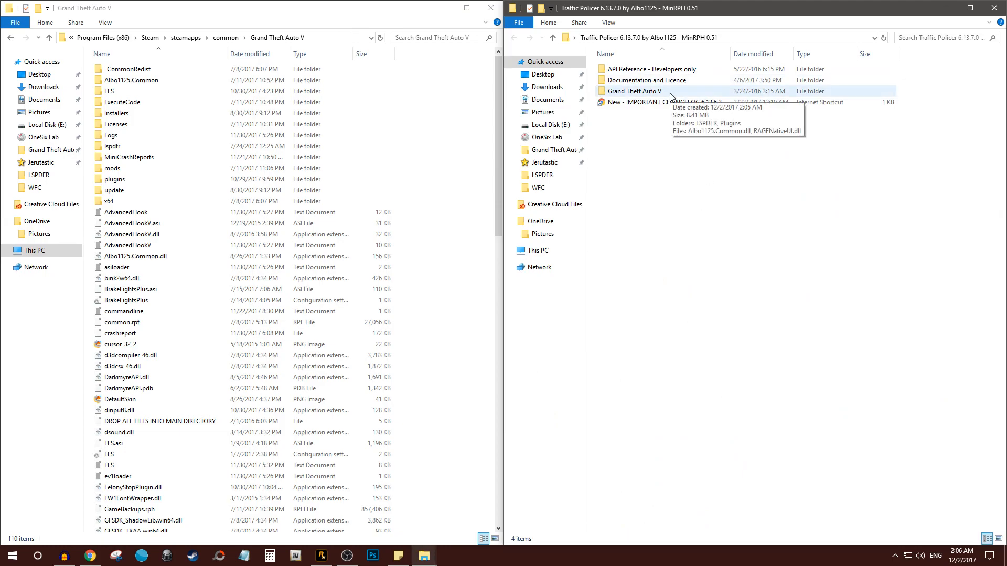
{"action": "mouse_move", "coordinate": [636, 95]}
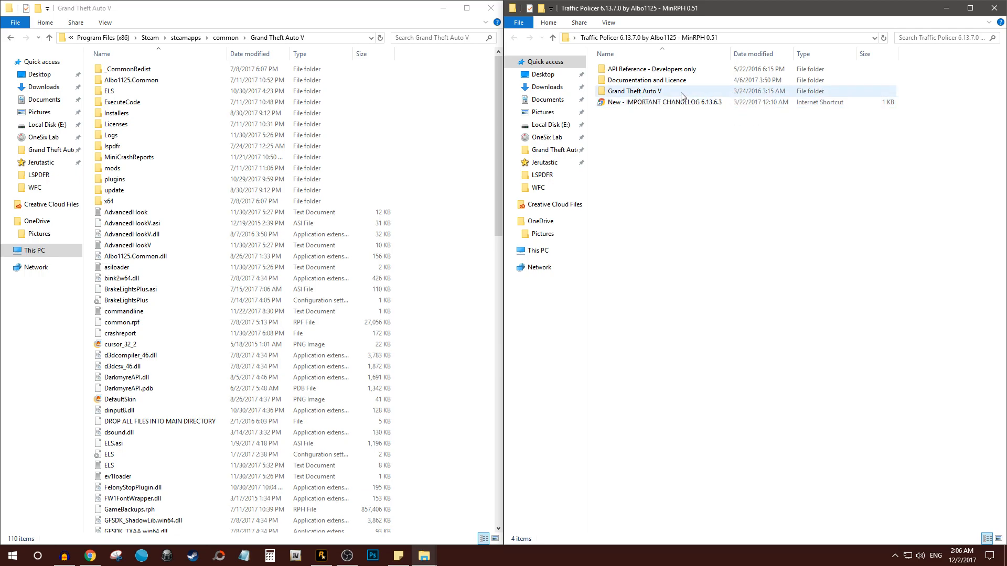
{"action": "double_click", "coordinate": [635, 91]}
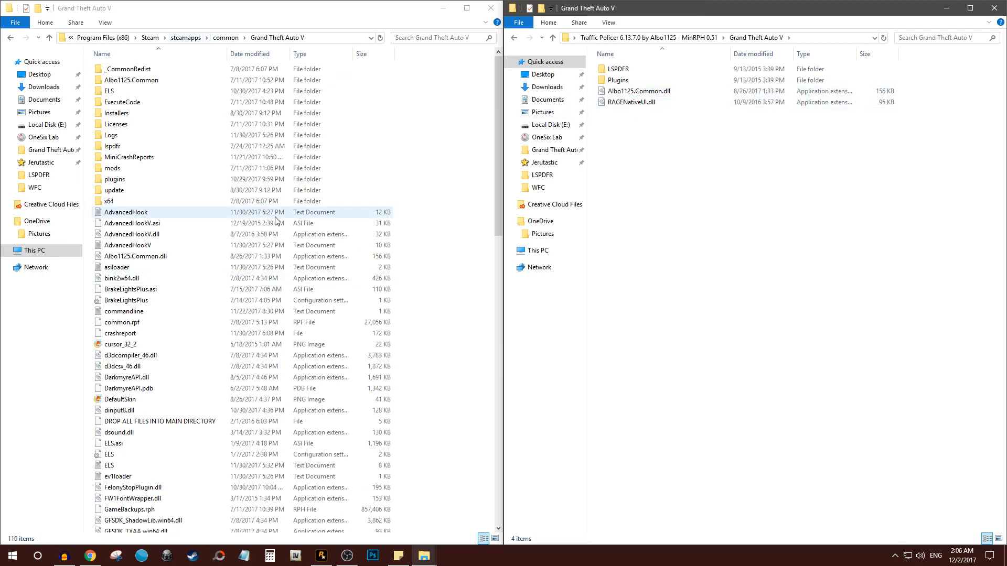
{"action": "left_click", "coordinate": [638, 91]}
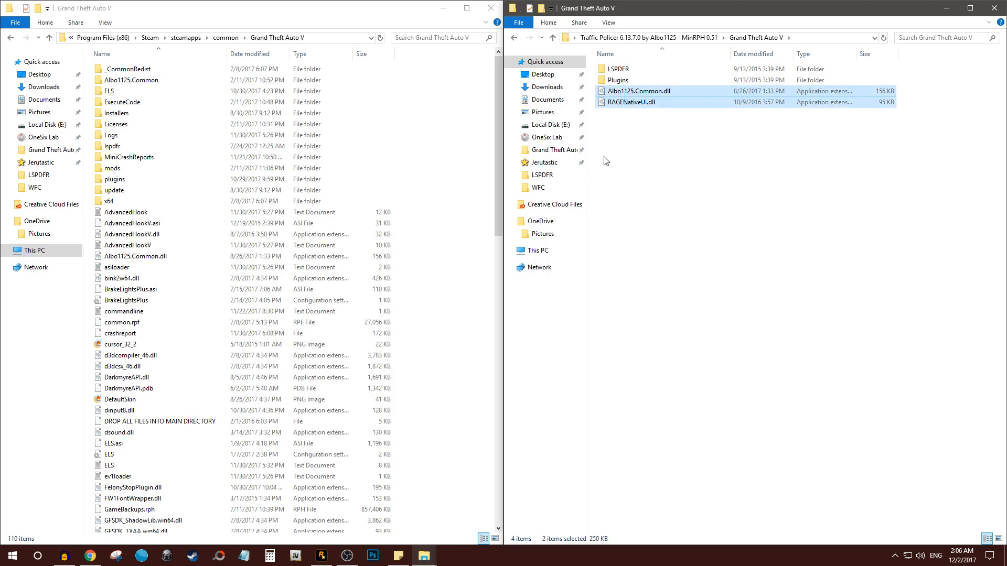
{"action": "mouse_move", "coordinate": [542, 162]}
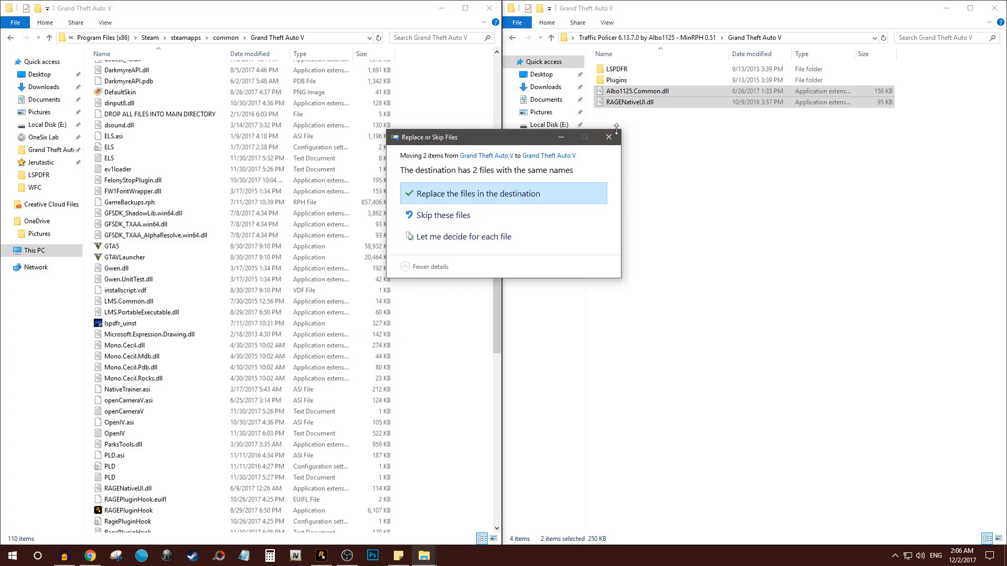
{"action": "left_click", "coordinate": [477, 193]}
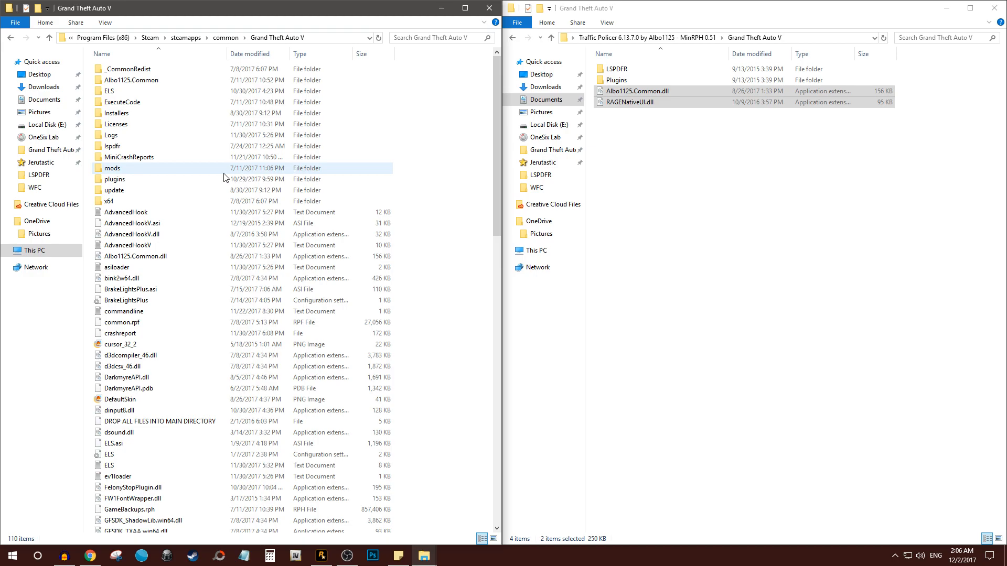
- Move the LSPDFR and Plugins folders into the game folder, replacing existing files
{"action": "left_click", "coordinate": [114, 179]}
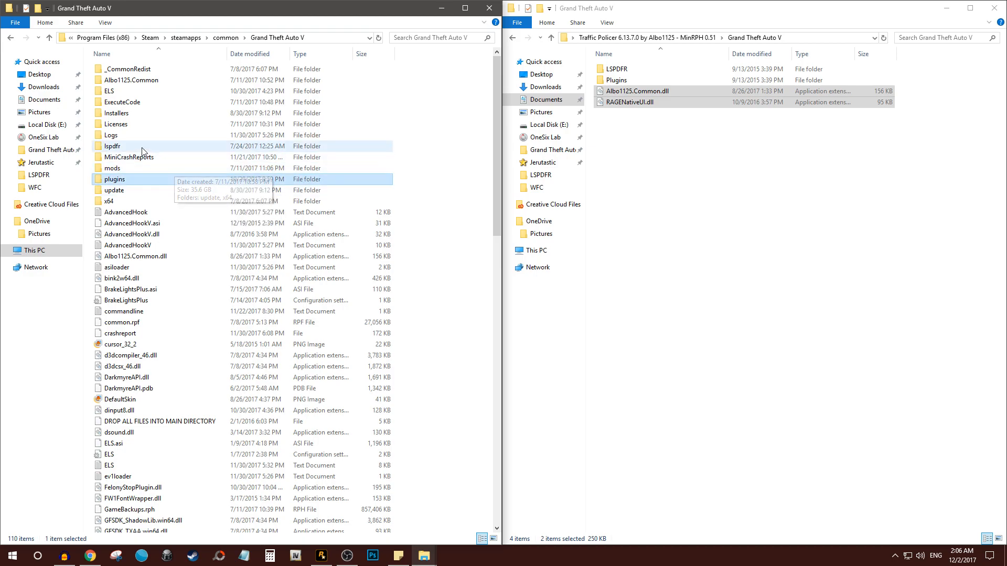
{"action": "left_click", "coordinate": [112, 146]}
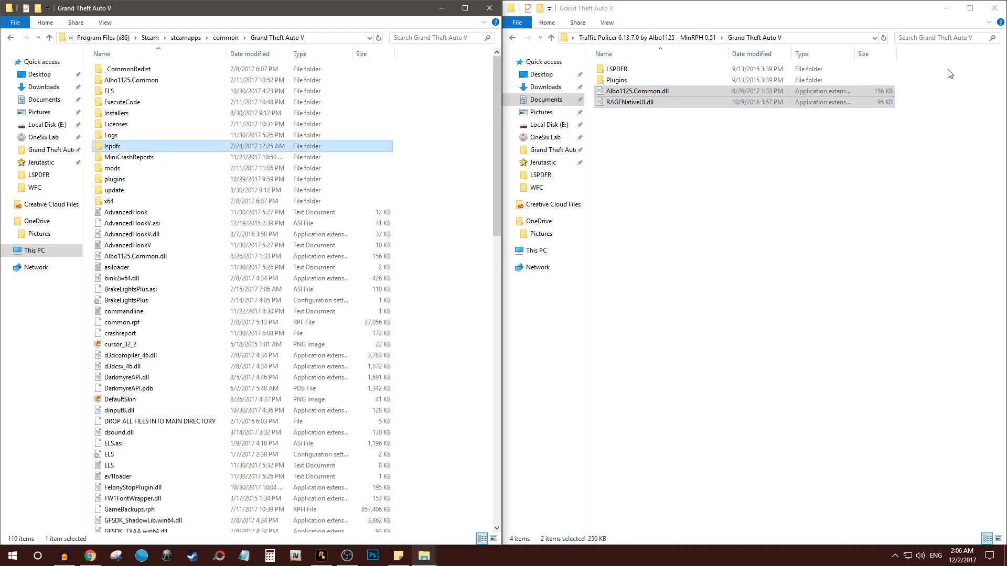
{"action": "left_click", "coordinate": [642, 79]}
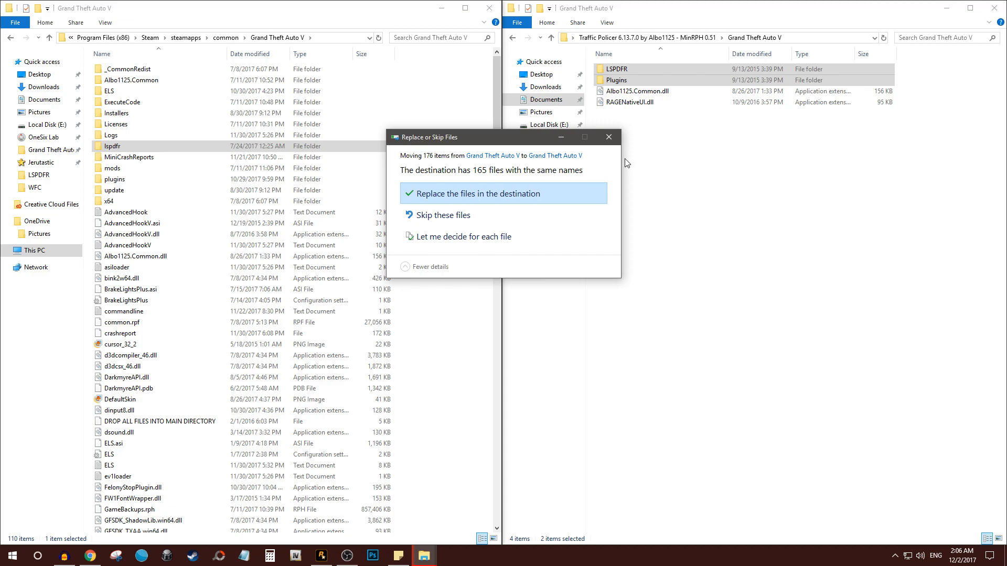
{"action": "left_click", "coordinate": [477, 193]}
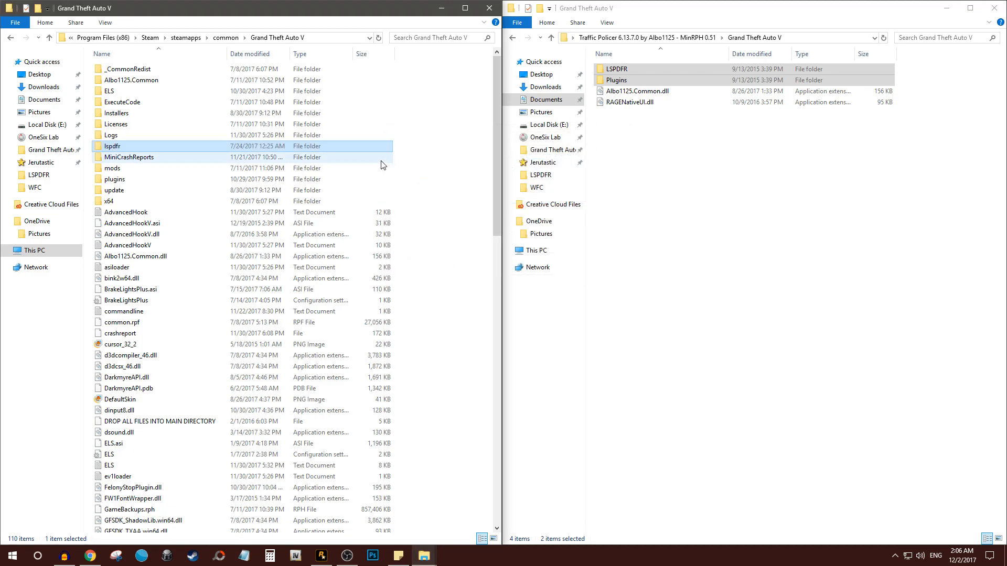
- Open plugins\LSPDFR in both folders and select Traffic Policer.dll and its config file
{"action": "double_click", "coordinate": [113, 146]}
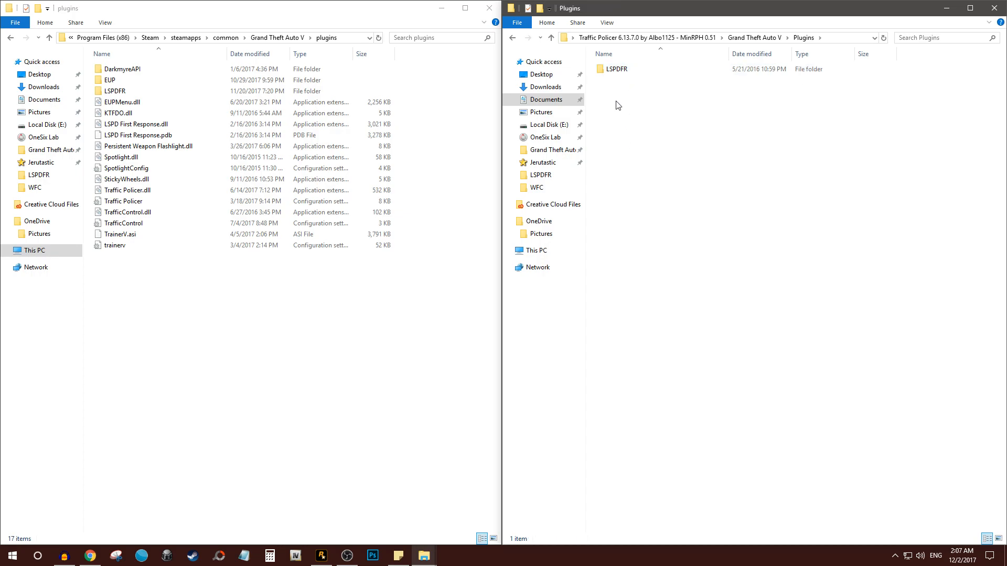
{"action": "double_click", "coordinate": [114, 91]}
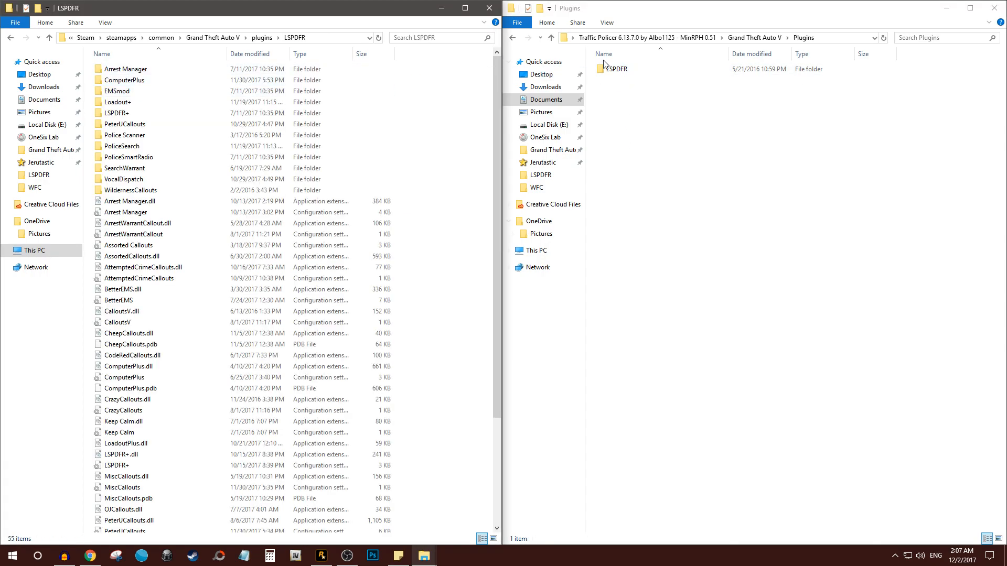
{"action": "double_click", "coordinate": [614, 68]}
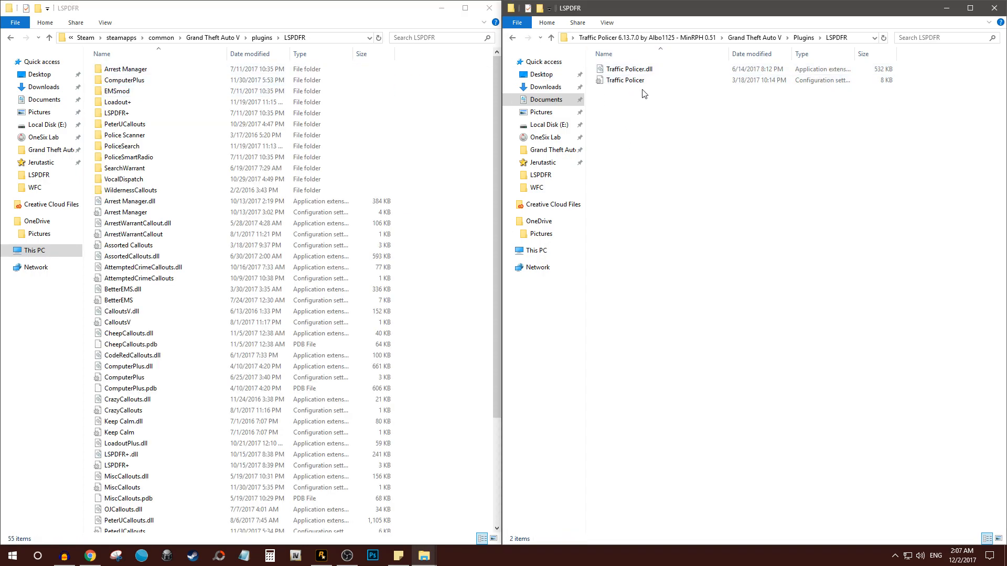
{"action": "left_click", "coordinate": [131, 257]}
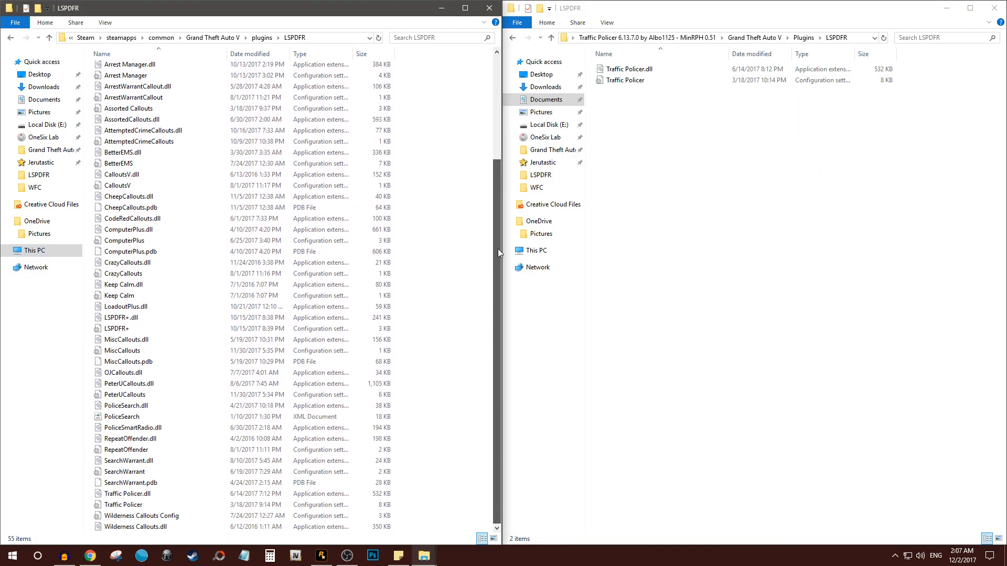
{"action": "left_click", "coordinate": [127, 494]}
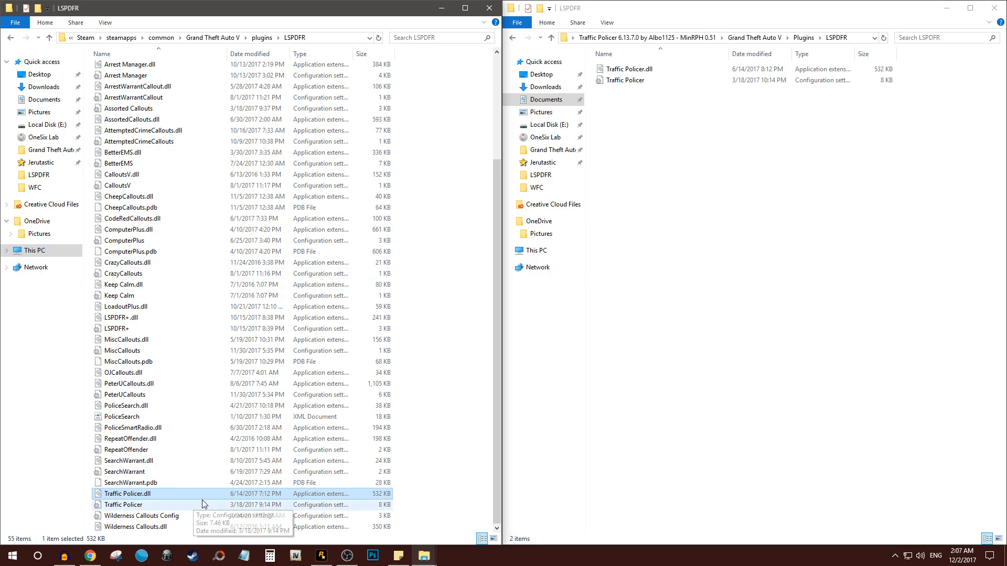
{"action": "left_click", "coordinate": [624, 79]}
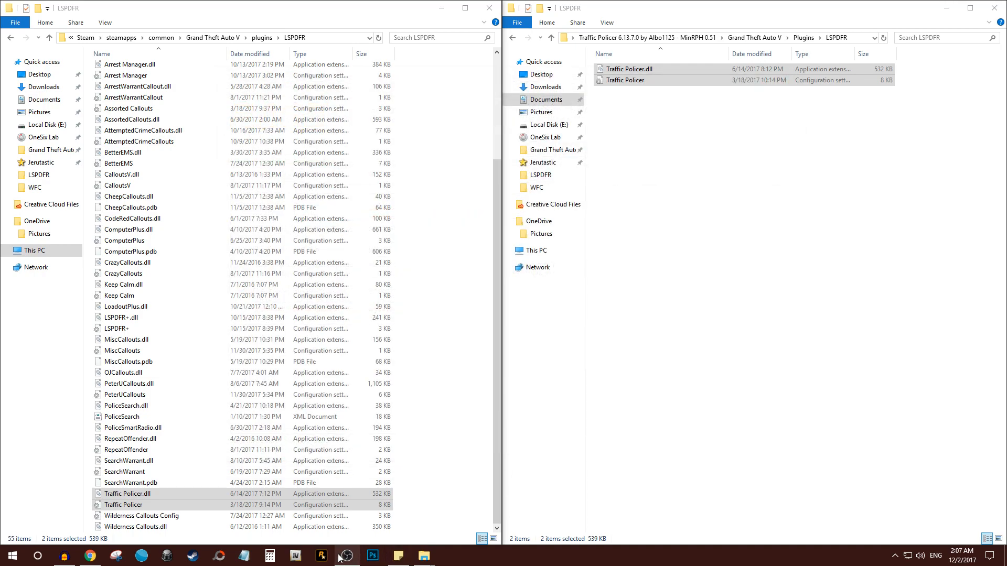
{"action": "mouse_move", "coordinate": [326, 557]}
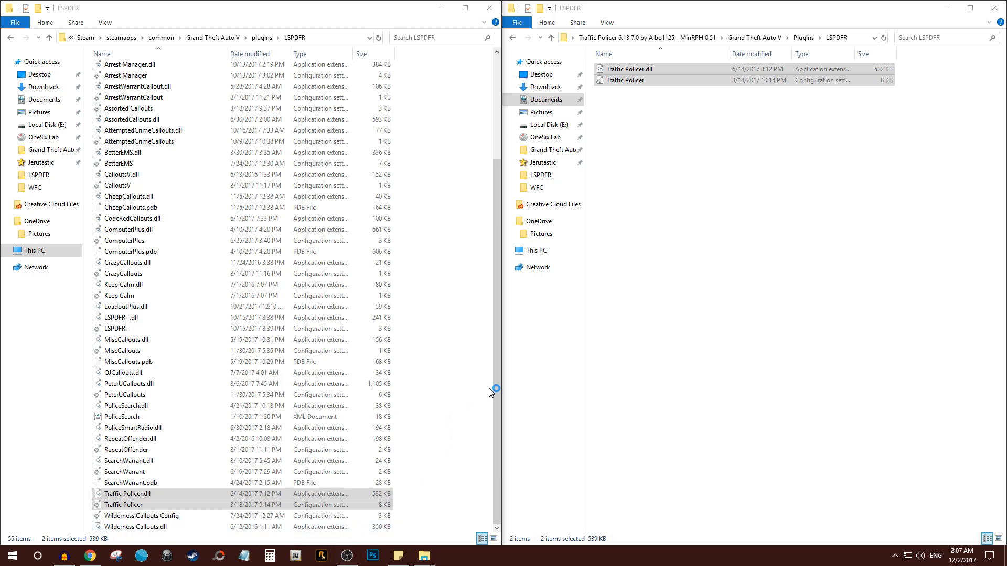
{"action": "mouse_move", "coordinate": [464, 340]}
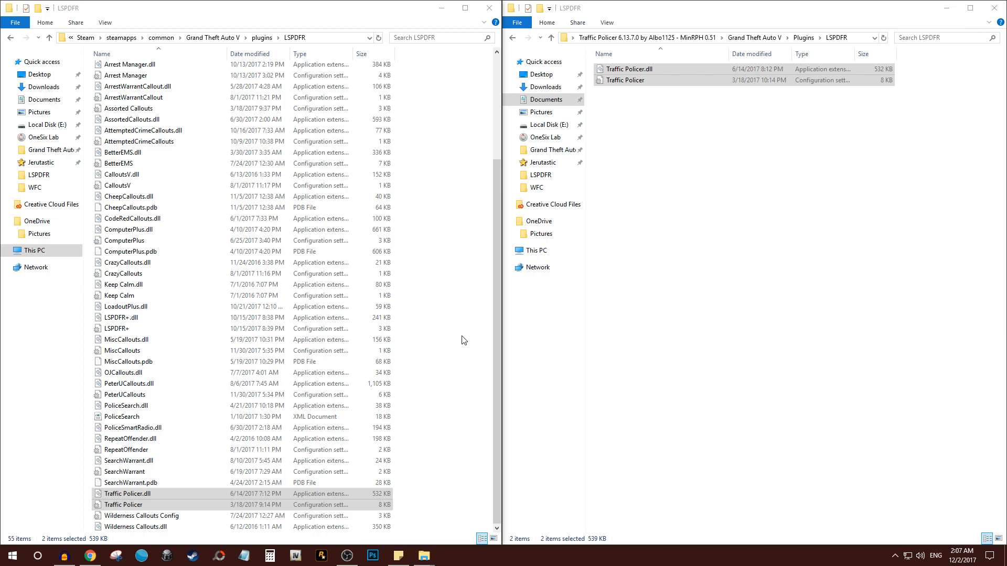
{"action": "mouse_move", "coordinate": [271, 514]}
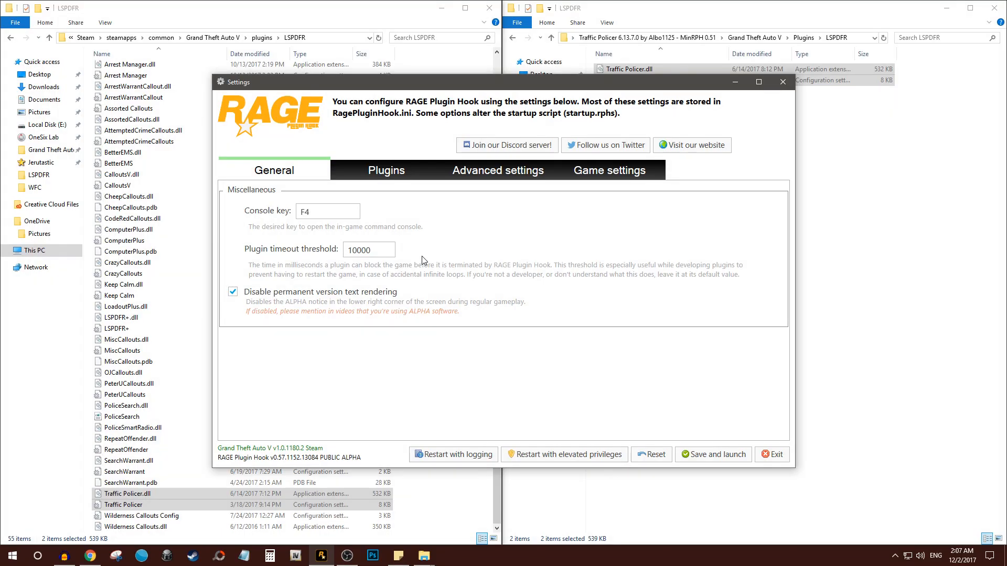
- In the Plugins tab, tick Traffic Policer under 'Load these plugins on startup'
{"action": "left_click", "coordinate": [386, 170]}
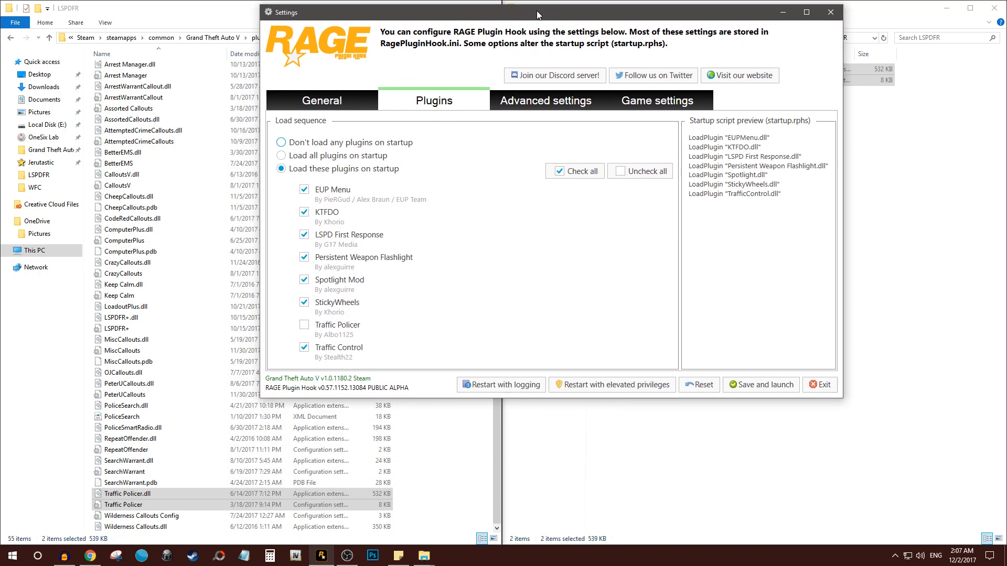
{"action": "left_click", "coordinate": [303, 325]}
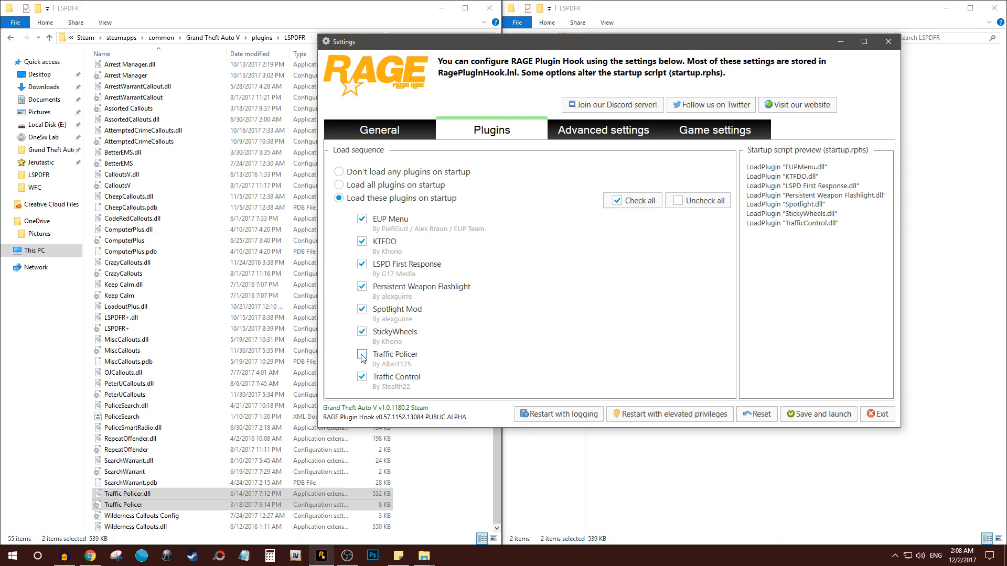
{"action": "left_click", "coordinate": [361, 357]}
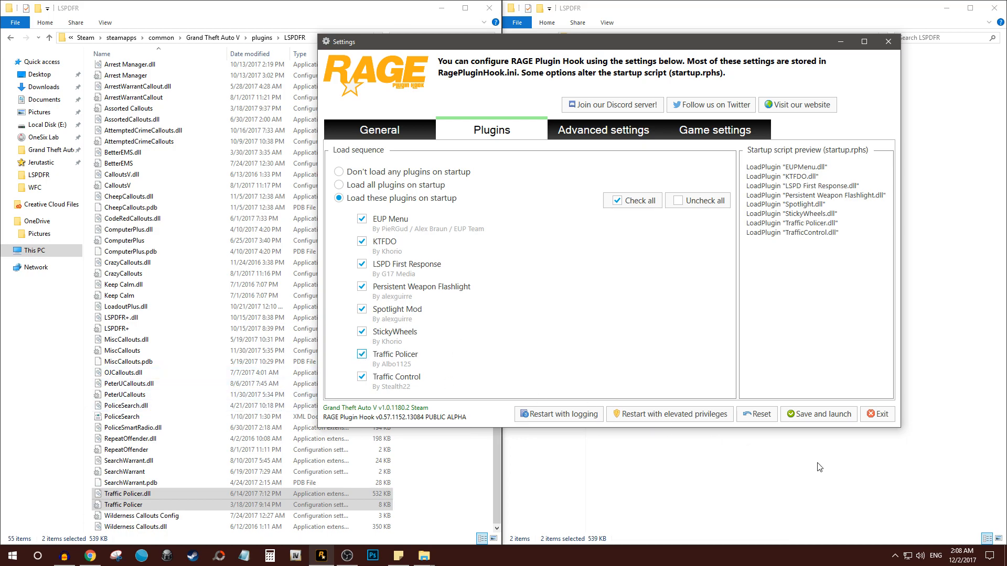
{"action": "mouse_move", "coordinate": [822, 414]}
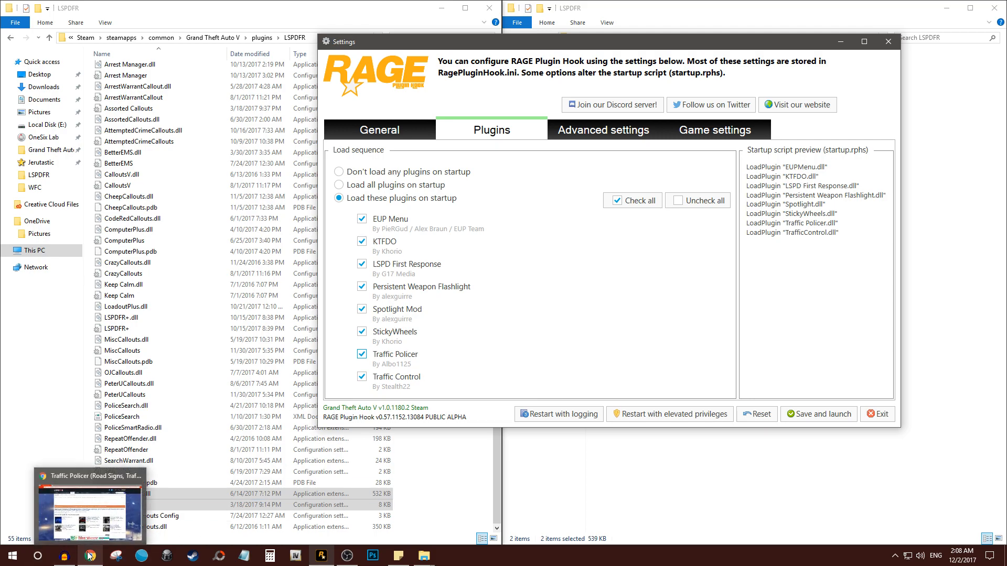
- Drag all four Traffic Policer items into the GTA V folder, replacing existing files
{"action": "left_click", "coordinate": [89, 556]}
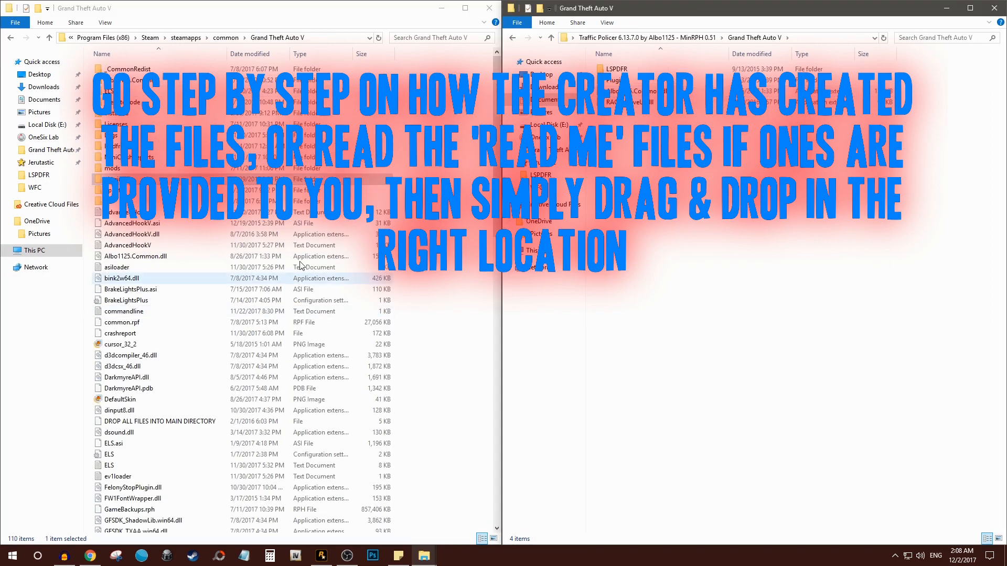
{"action": "left_click", "coordinate": [120, 398]}
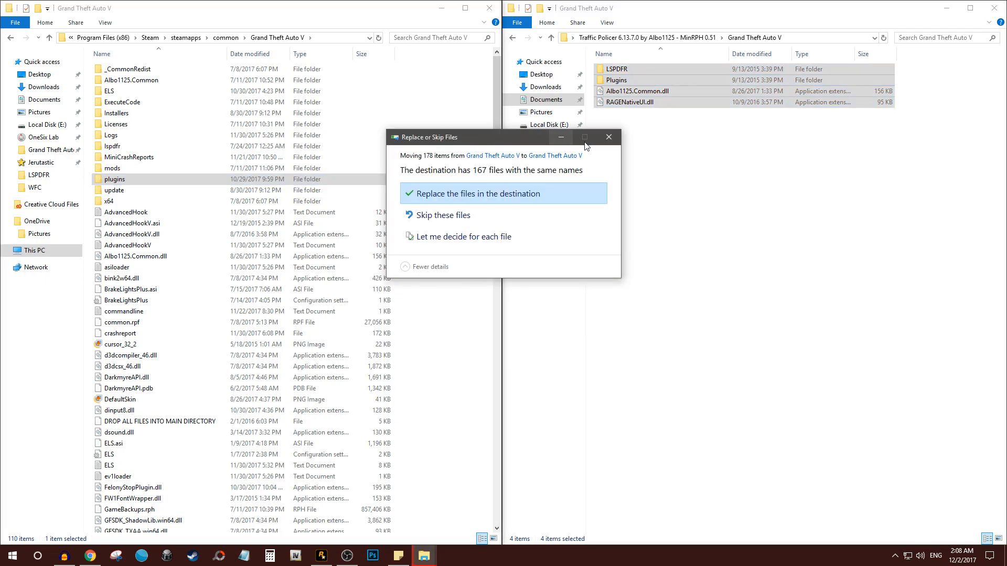
{"action": "left_click", "coordinate": [475, 193]}
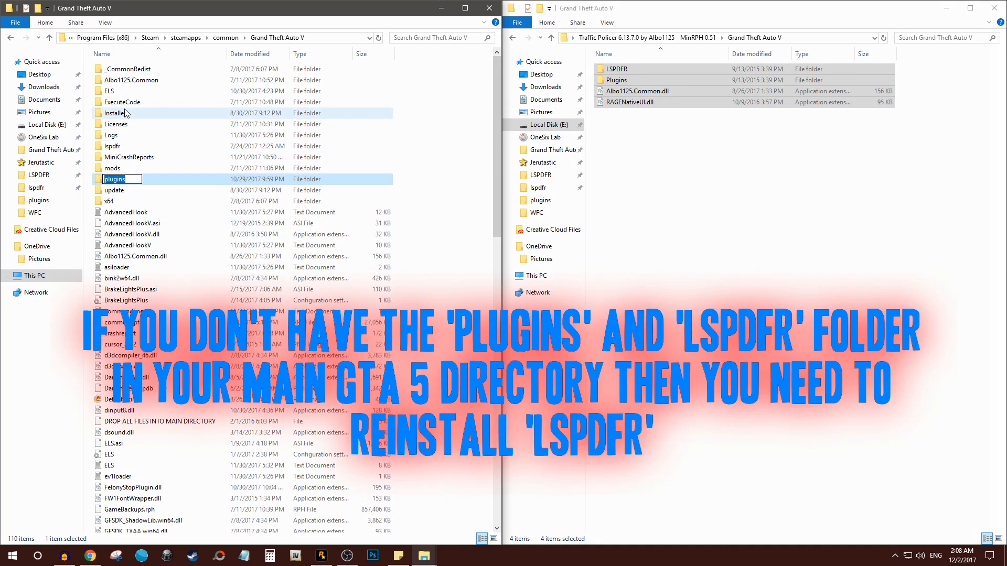
{"action": "left_click", "coordinate": [114, 146]}
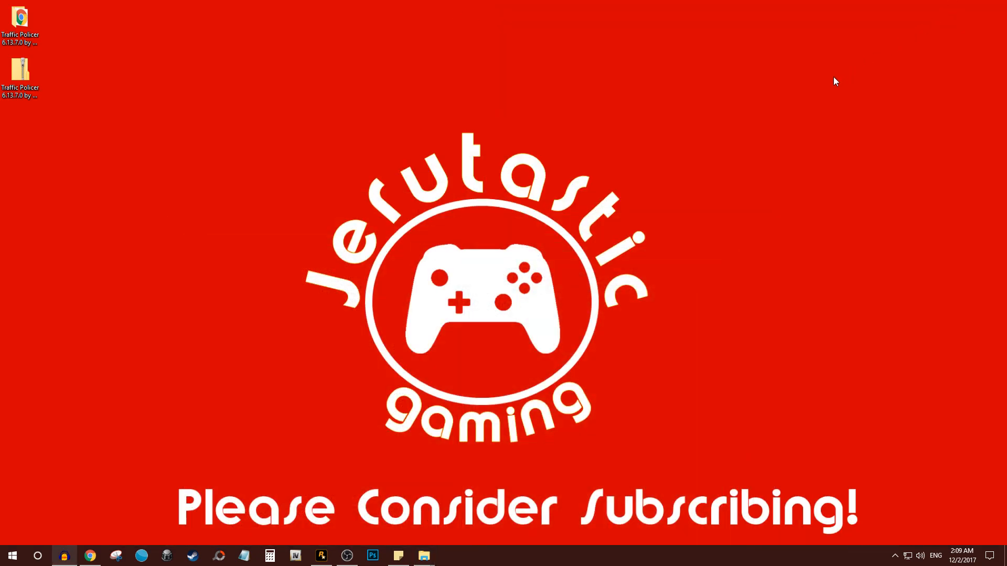
{"action": "mouse_move", "coordinate": [777, 91]}
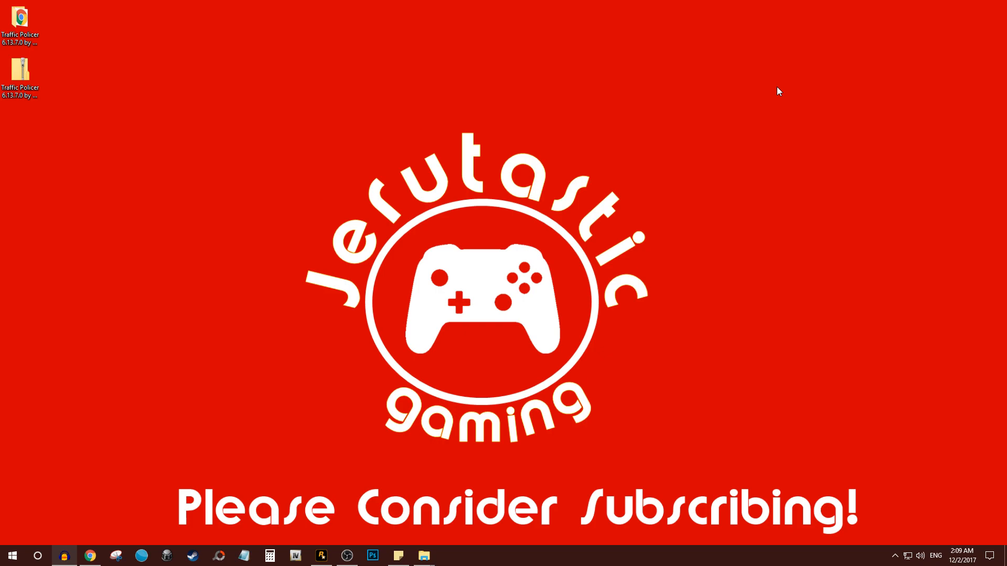
{"action": "mouse_move", "coordinate": [783, 88]}
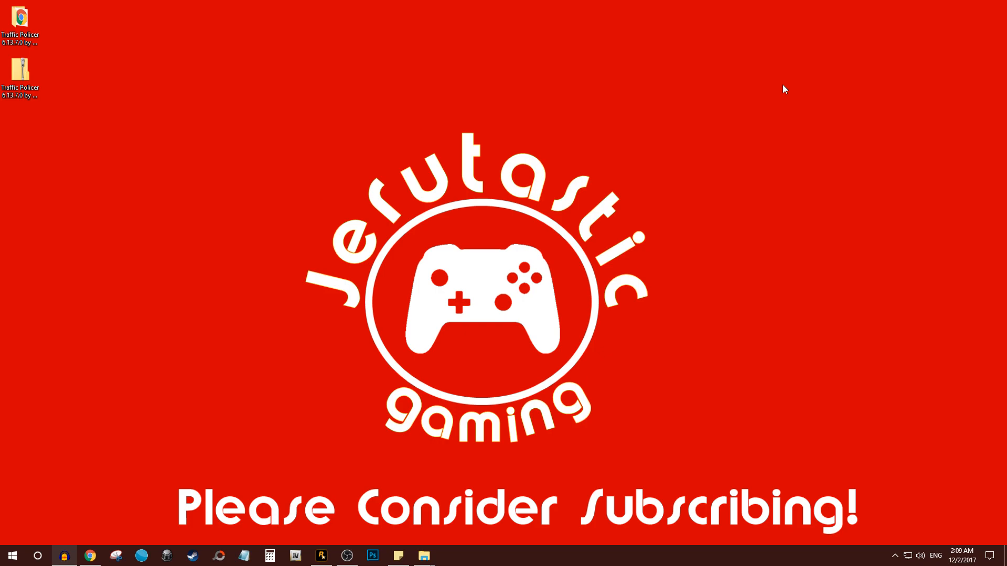
{"action": "mouse_move", "coordinate": [804, 266]}
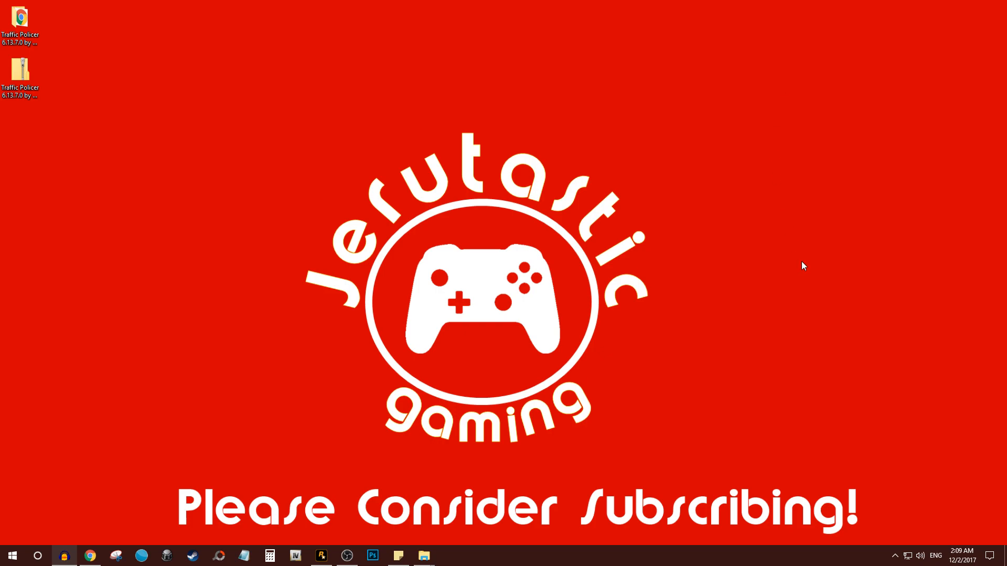